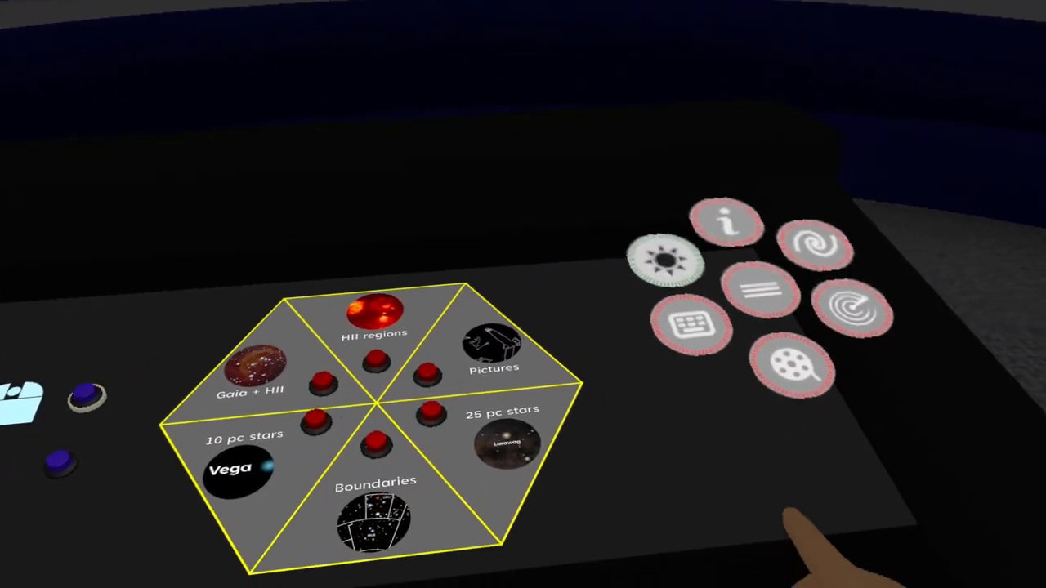
Show the ESA/Gaia video list on the console via the film-reel button
left_click(791, 367)
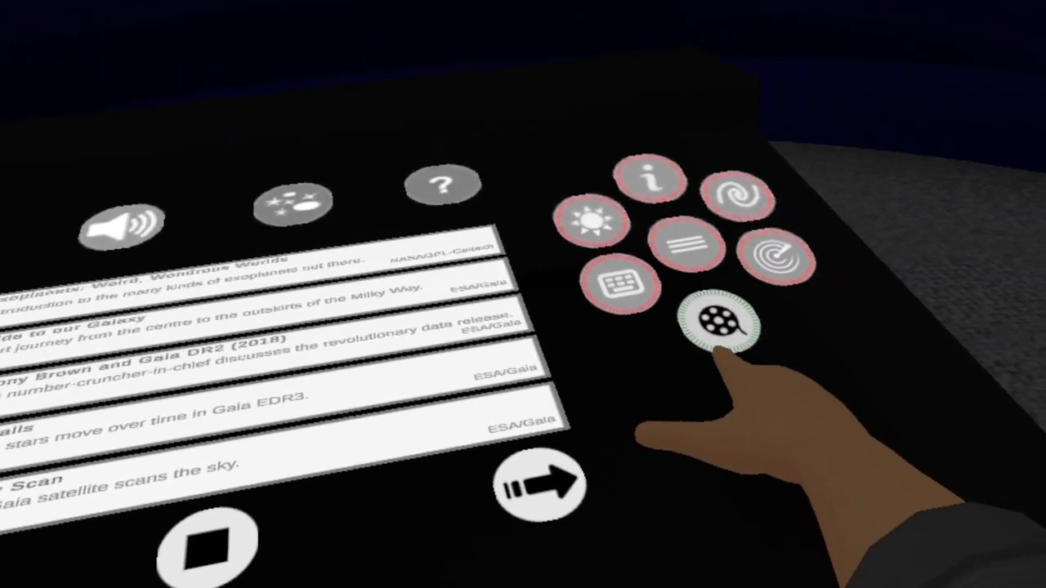